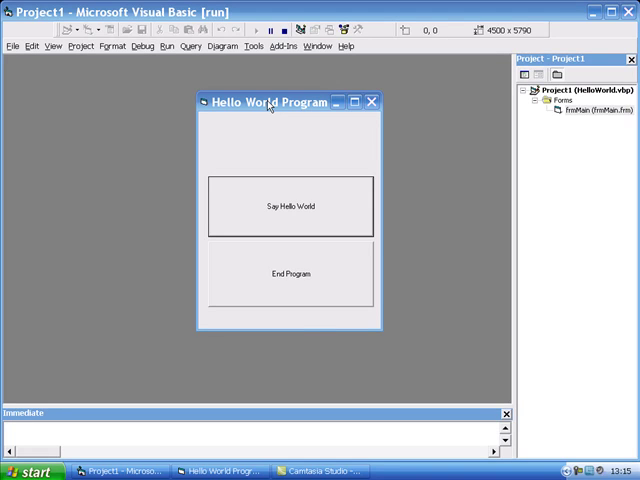
Close the running Hello World Program window to return to the form designer.
click(289, 206)
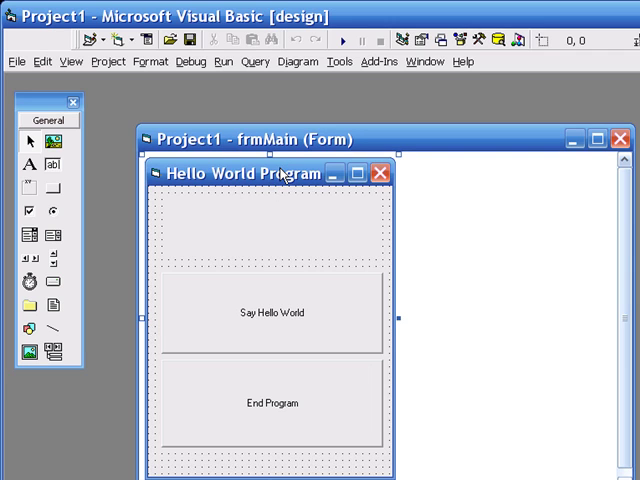
Select a command button on the form and shrink it with its sizing handles.
click(273, 313)
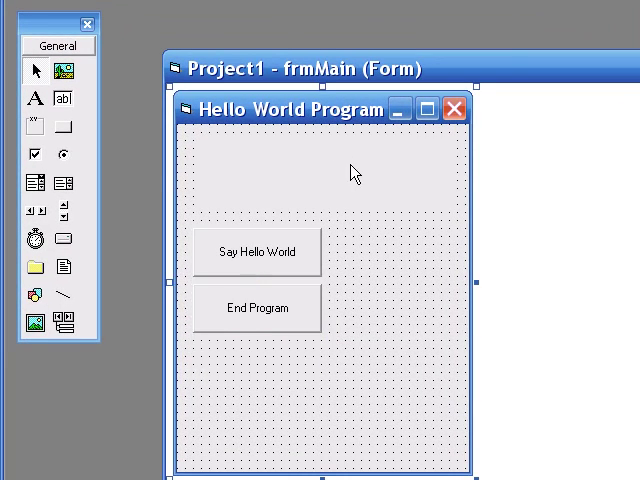
mouse_move(308, 192)
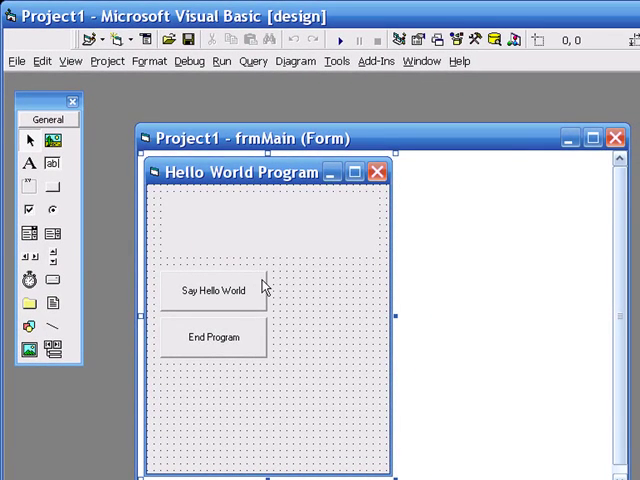
Run the program and try the Say Hello World button.
click(340, 39)
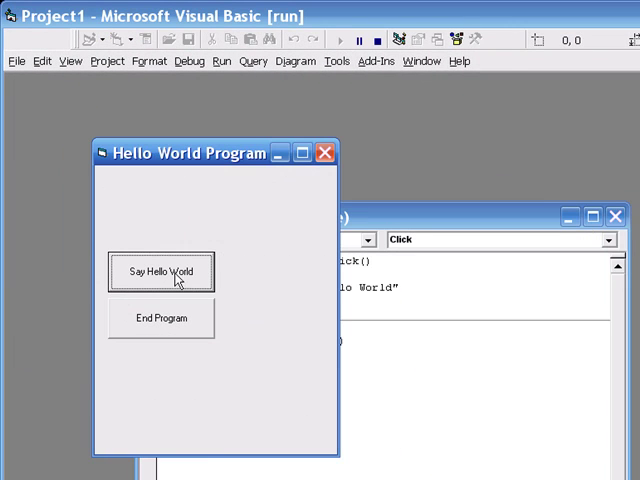
click(160, 271)
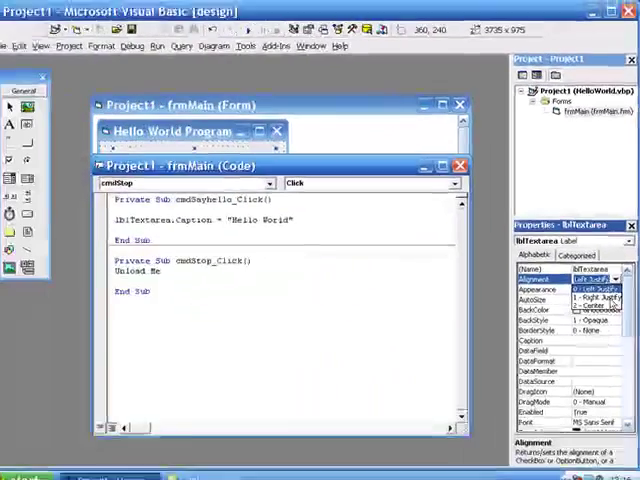
click(256, 29)
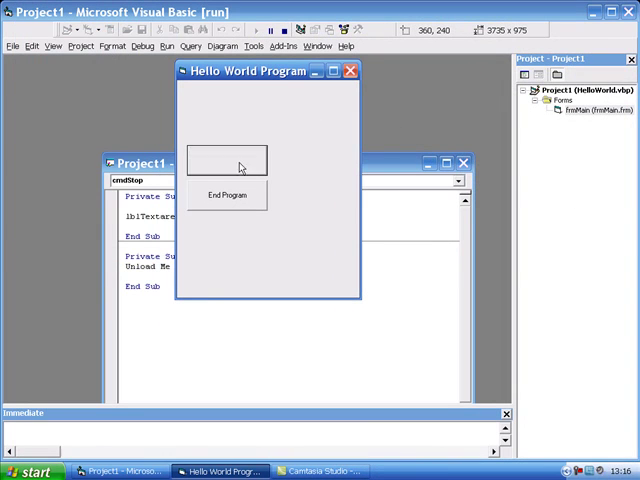
click(226, 160)
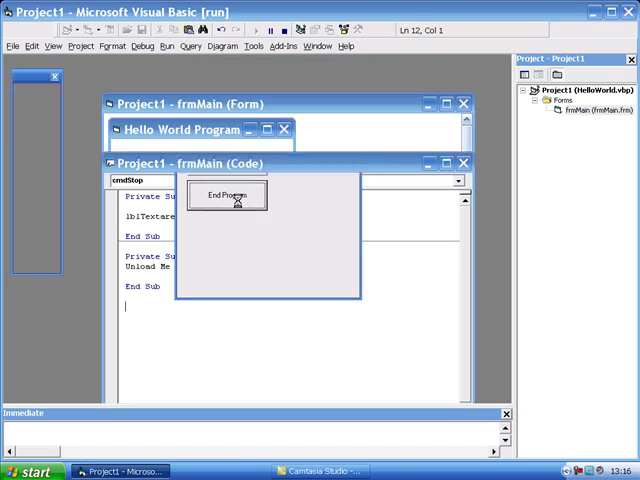
click(227, 194)
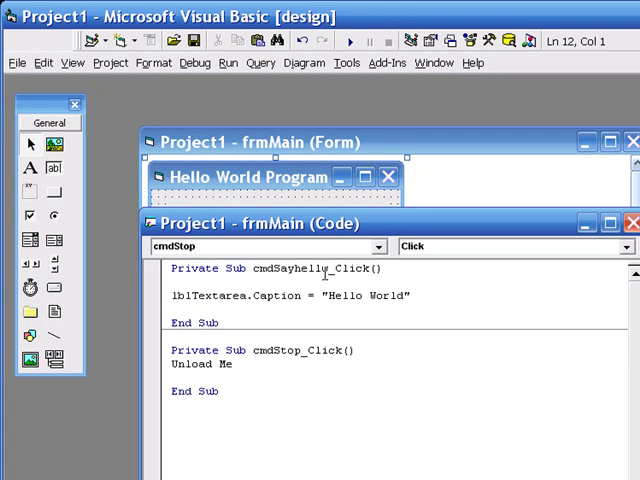
Draw a new CommandButton and set its Name to cmdLeft and Caption to Left.
click(173, 418)
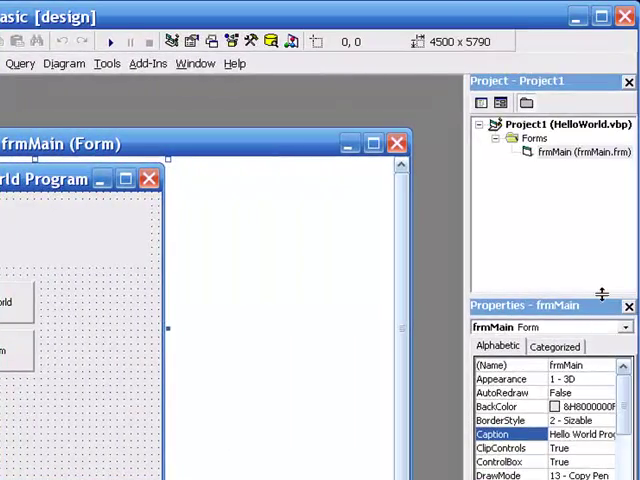
click(95, 230)
text(cmdLeft)
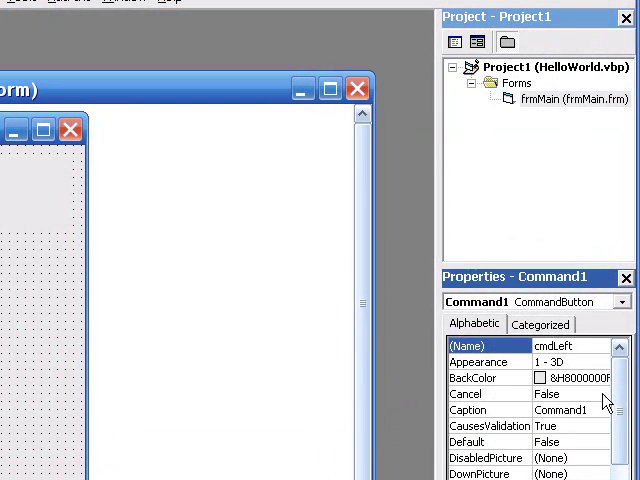
click(562, 410)
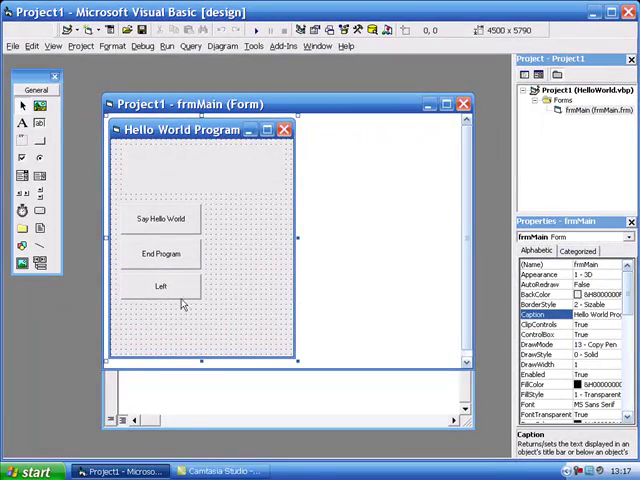
Double-click the Left button to generate the empty cmdLeft_Click handler.
double_click(161, 290)
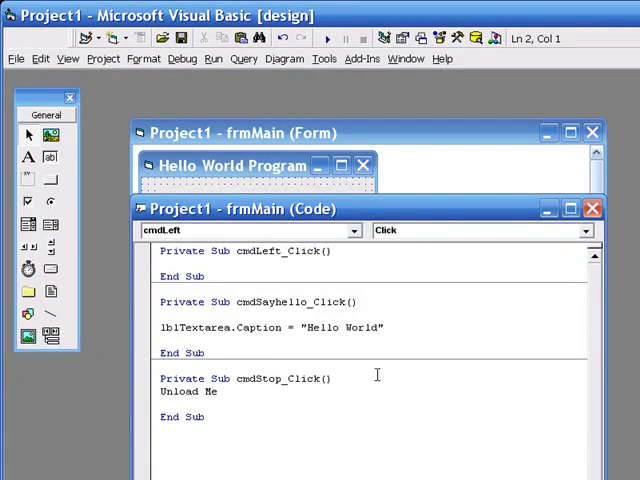
mouse_move(288, 233)
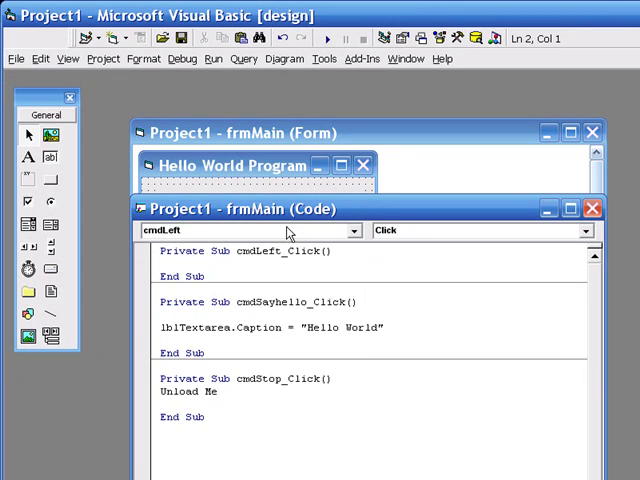
mouse_move(518, 228)
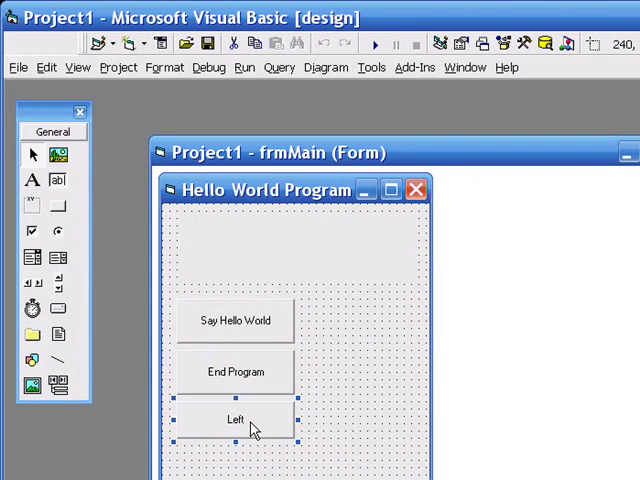
double_click(234, 418)
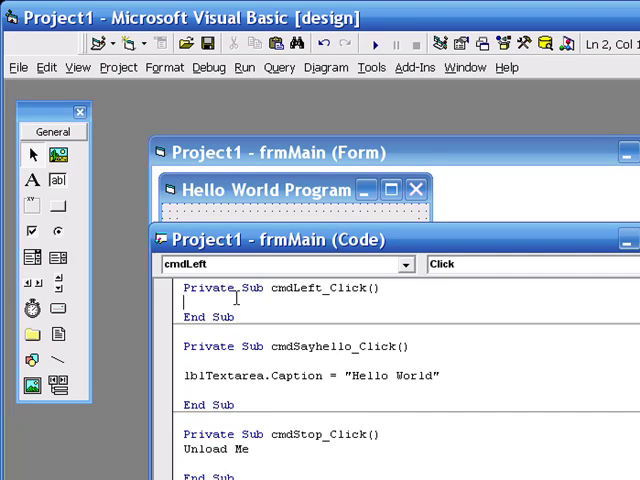
Write lblTextarea.Alignment = 0 in cmdLeft_Click, checking the label's Alignment values.
text(lblTextarea.)
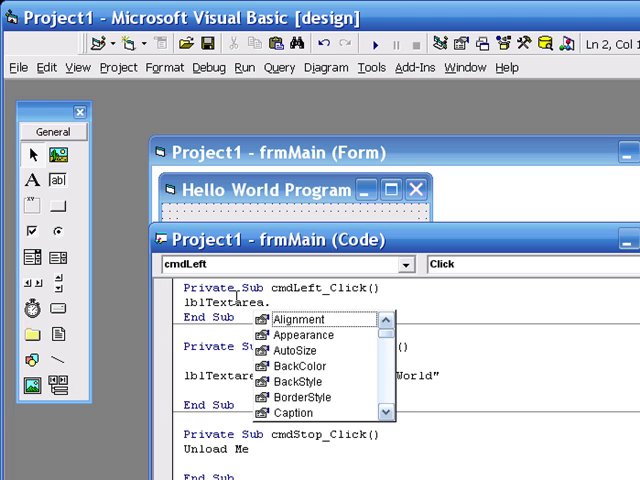
click(292, 318)
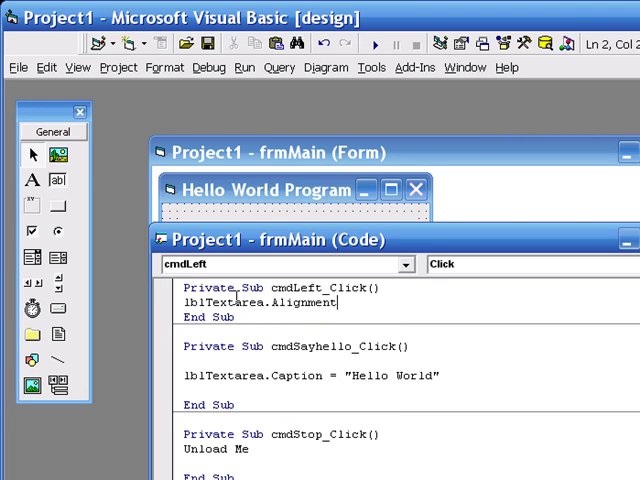
text(=)
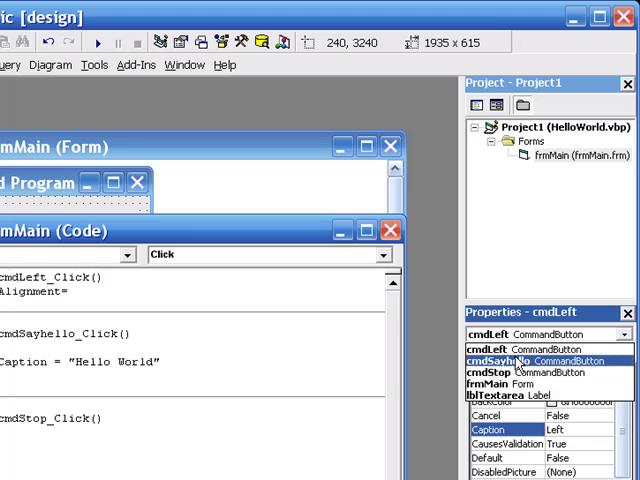
click(530, 389)
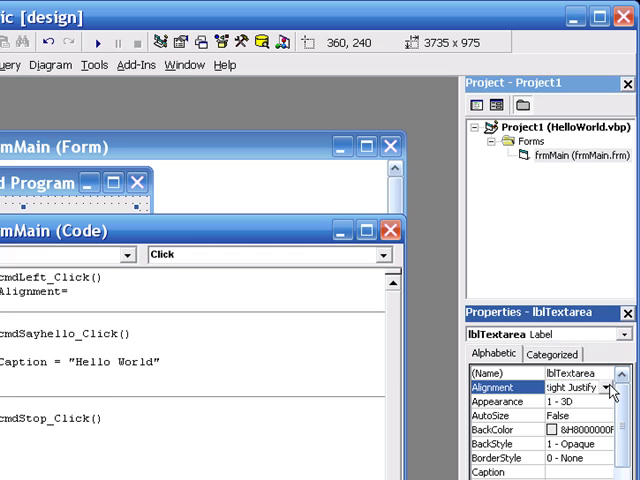
click(80, 291)
text( 0)
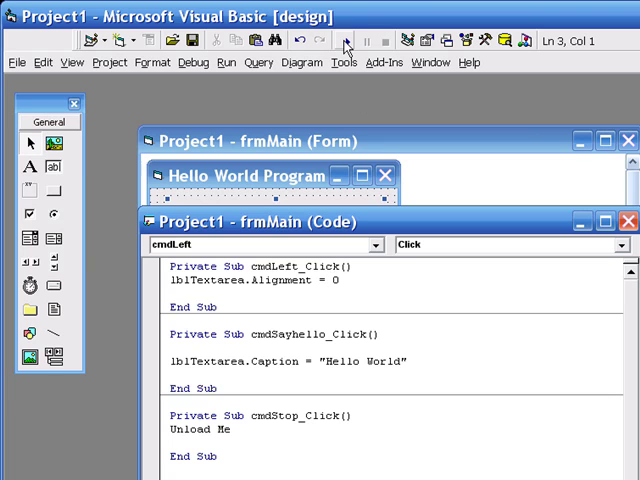
Run the program and test the Say Hello World and Left buttons.
click(350, 40)
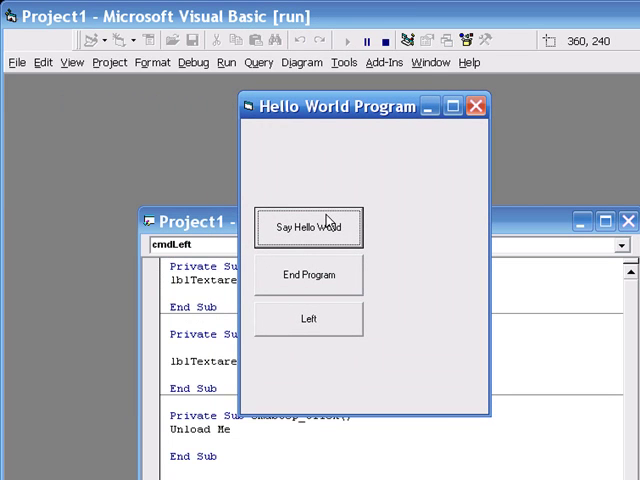
click(308, 227)
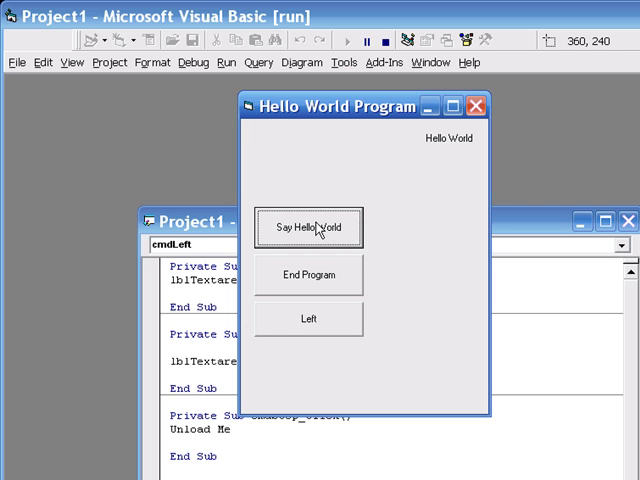
click(307, 318)
text(cmdCen)
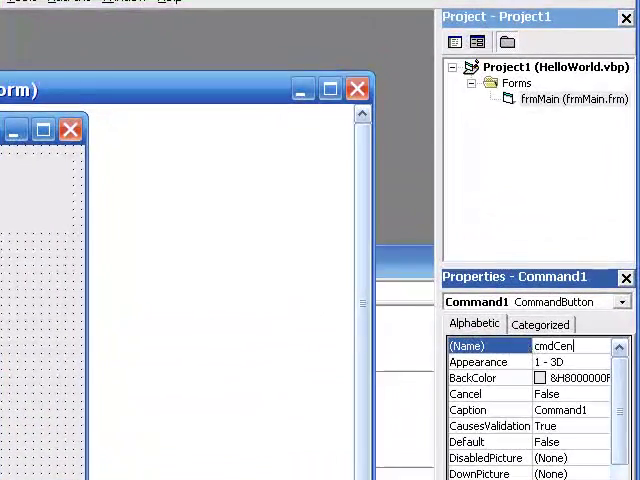
Set the new button's Name to cmdCentre and its Caption to Centre.
text(tre)
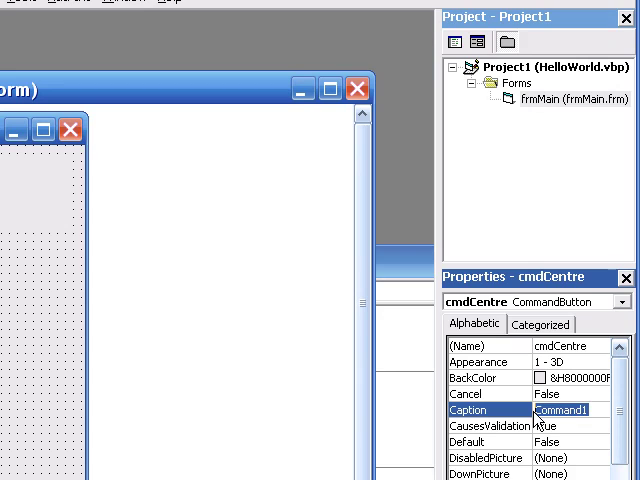
text(Centre)
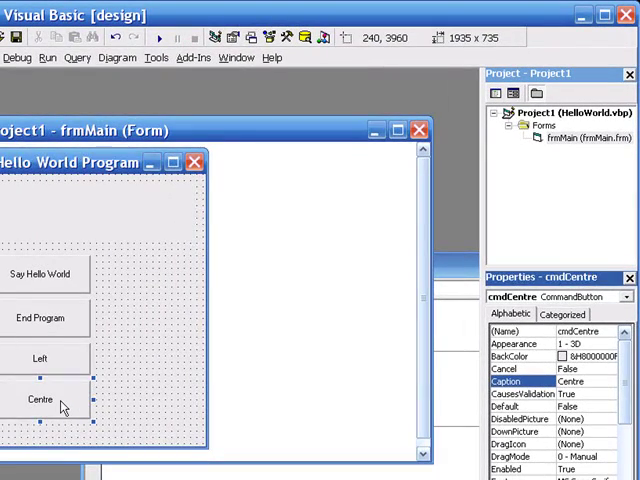
Write lblTextarea.Alignment = 2 in cmdCentre_Click, checking which Alignment value centres.
double_click(41, 402)
text(l)
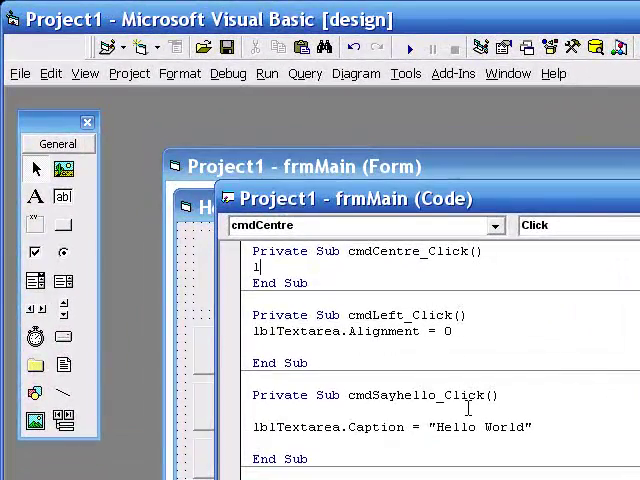
text(blTextarea=)
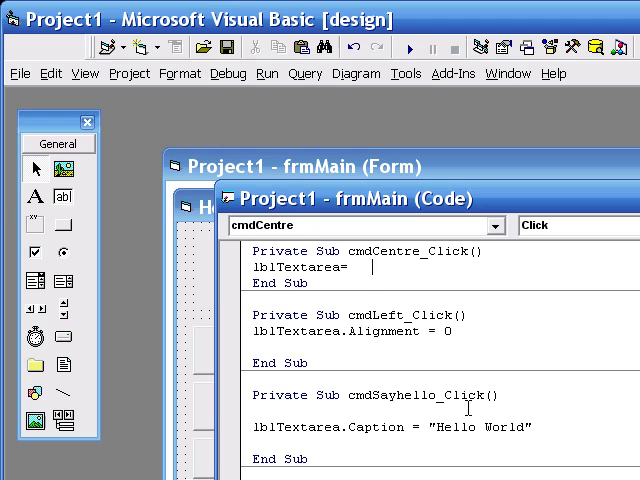
text(a)
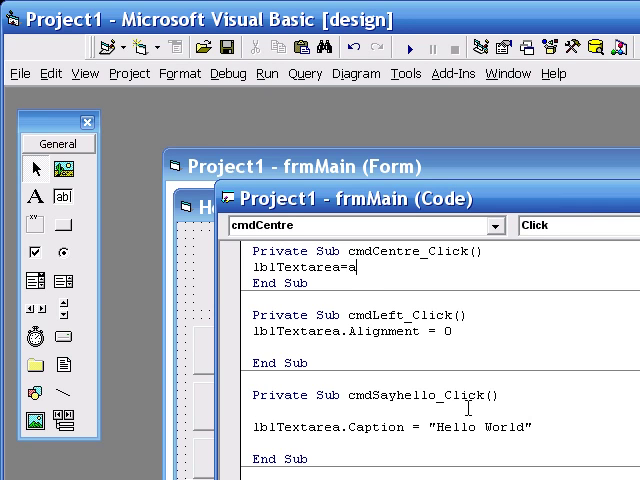
key(Backspace)
text(.Alignment)
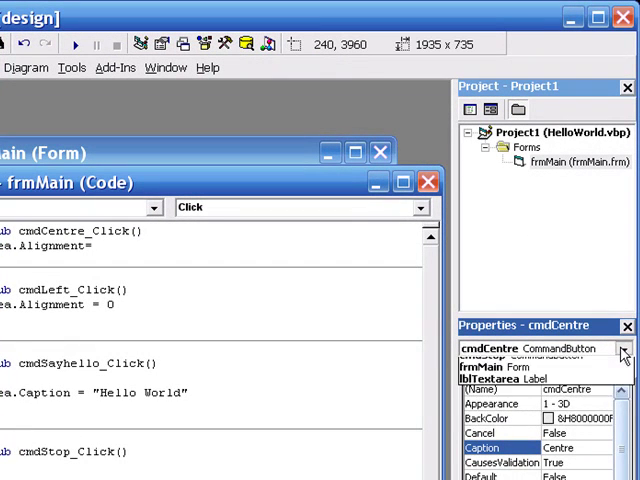
click(620, 348)
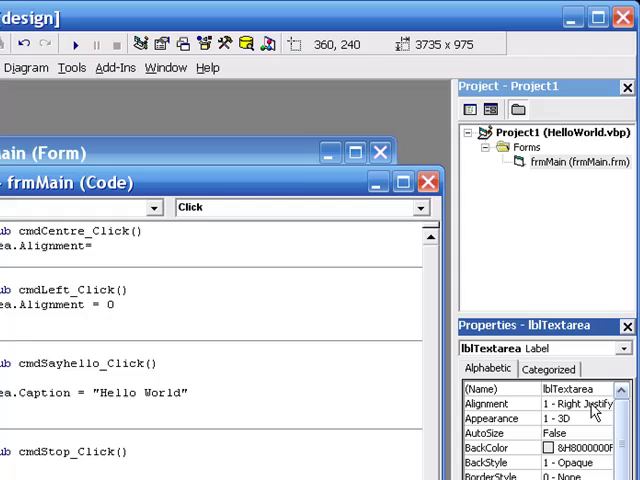
click(603, 403)
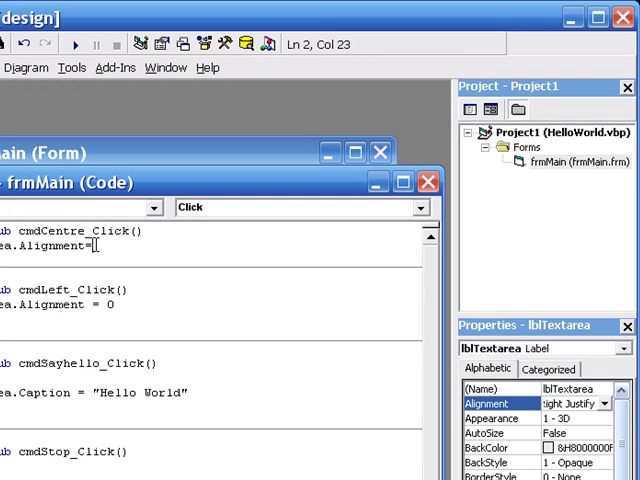
text(2)
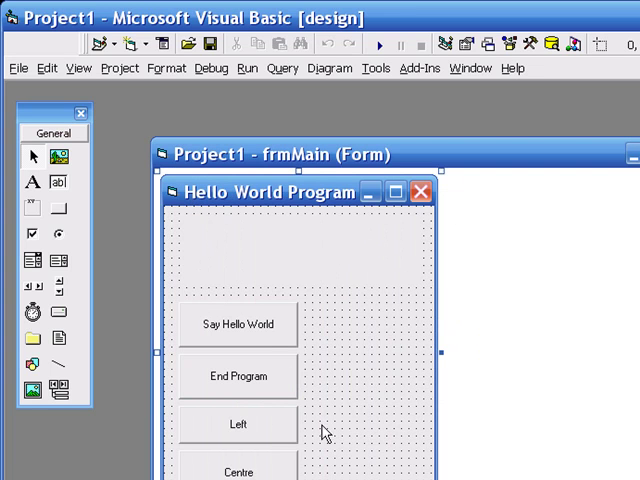
mouse_move(295, 195)
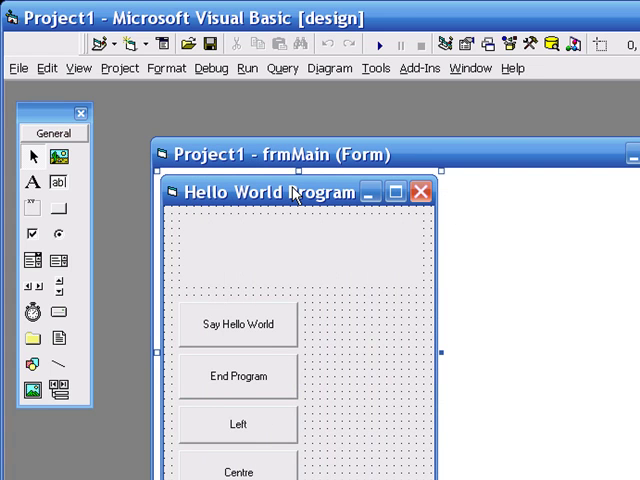